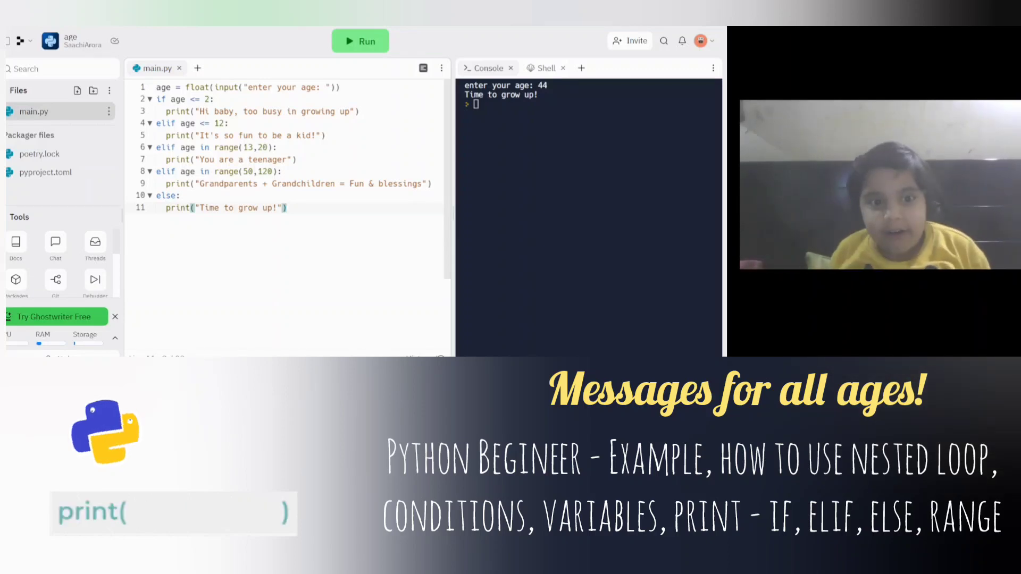
Run main.py with age 1 for the baby message, then age 5 for the kid message.
{"action": "left_click", "coordinate": [361, 41]}
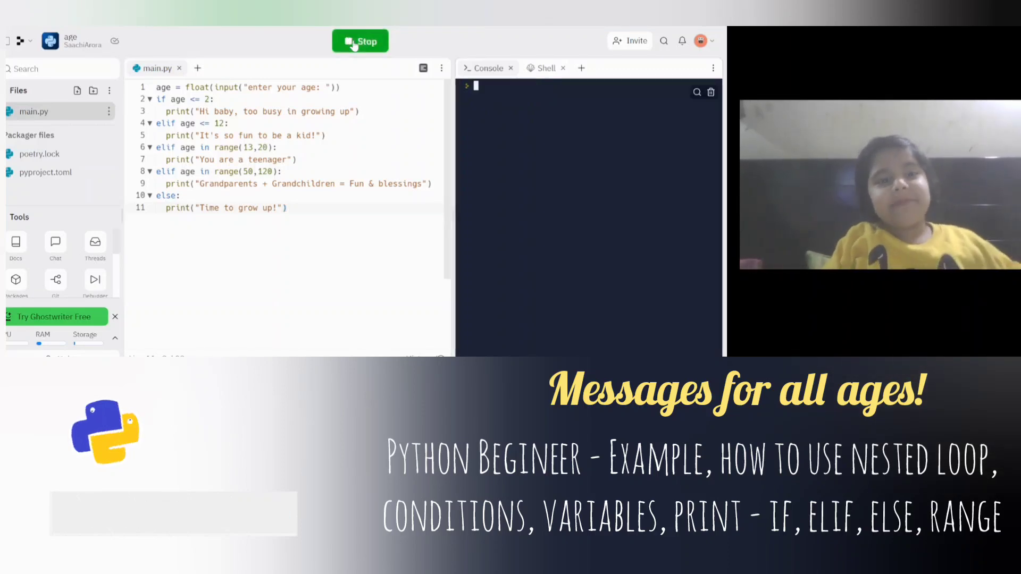
{"action": "left_click", "coordinate": [361, 41]}
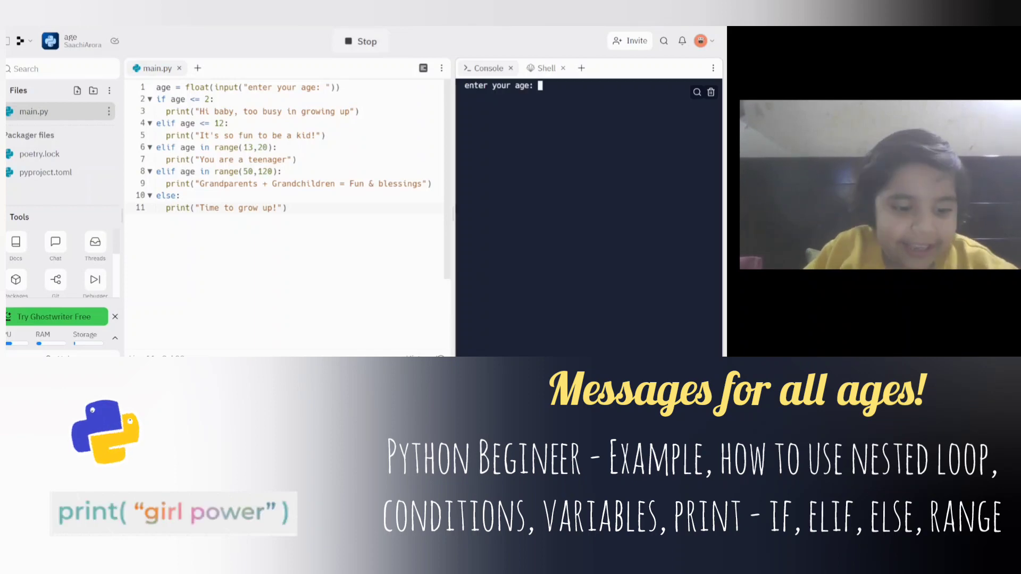
{"action": "type", "text": "1"}
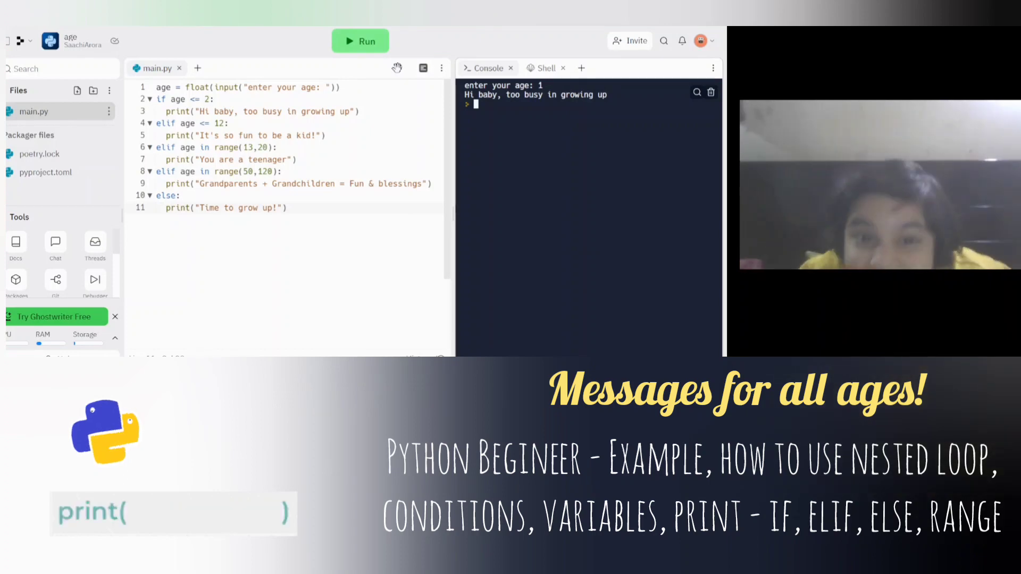
{"action": "left_click", "coordinate": [359, 42]}
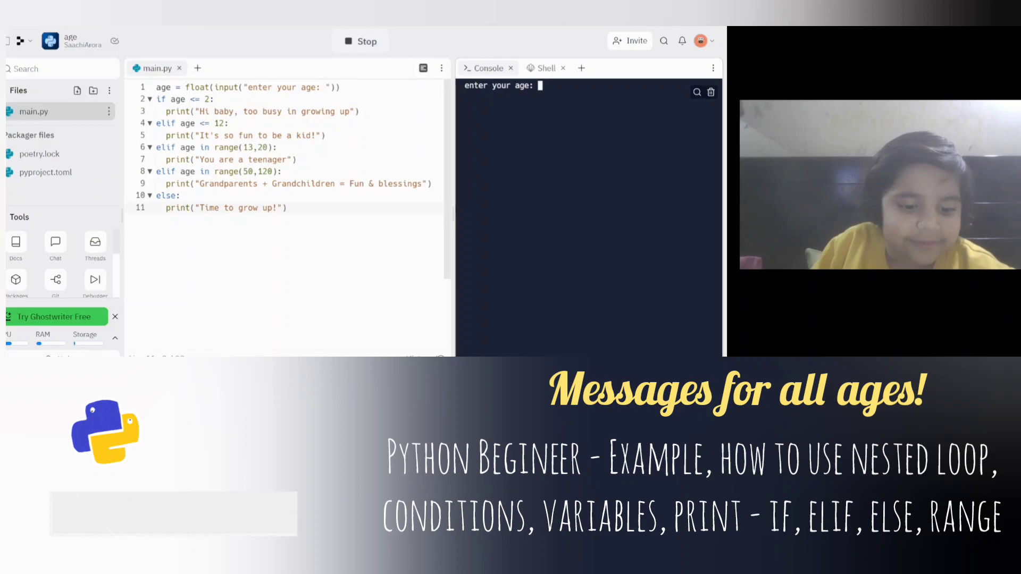
{"action": "type", "text": "5"}
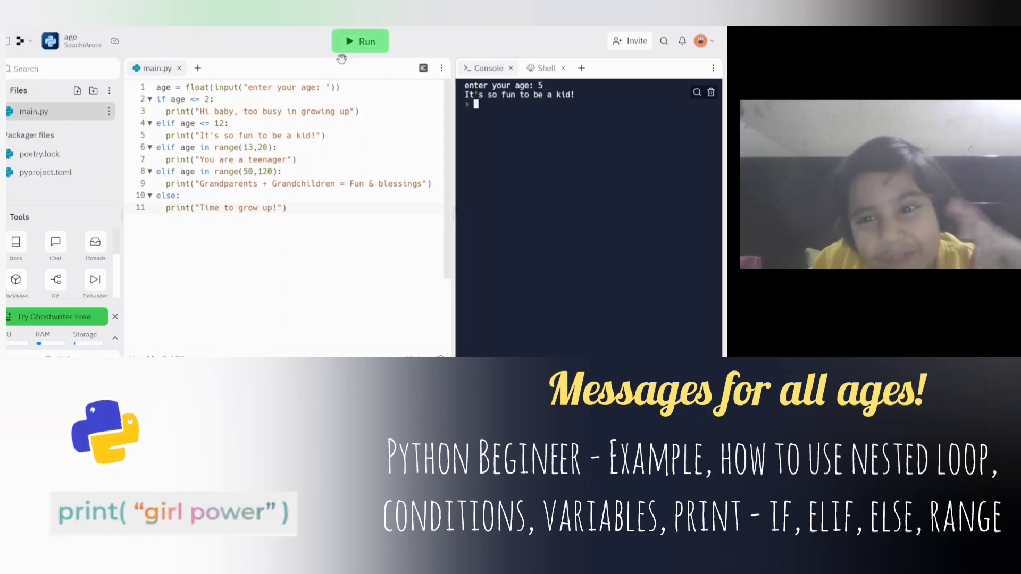
Run the program with age 89 for the grandparents message, then with age -1.
{"action": "left_click", "coordinate": [361, 42]}
{"action": "type", "text": "89"}
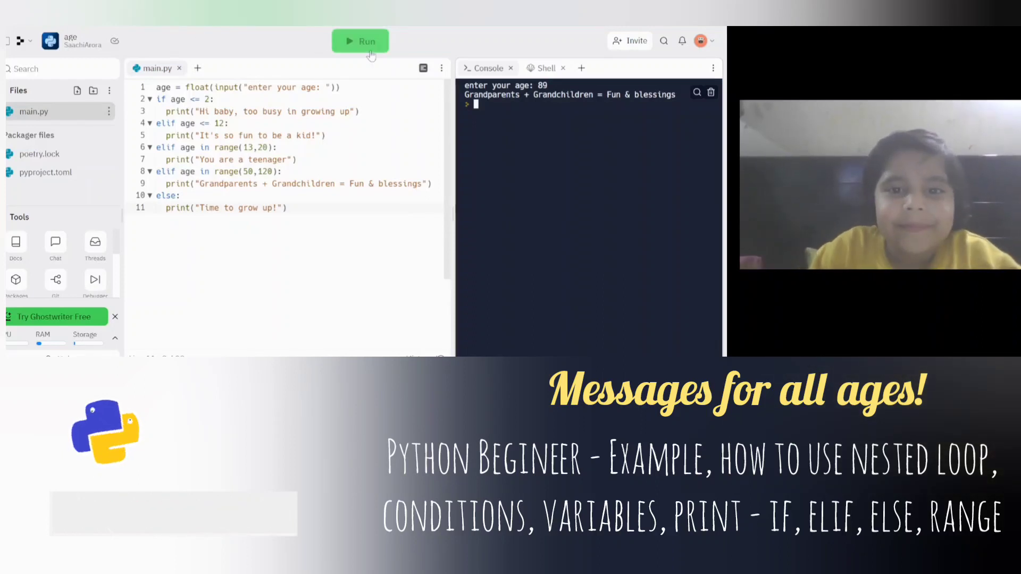
{"action": "left_click", "coordinate": [360, 41]}
{"action": "type", "text": "-1"}
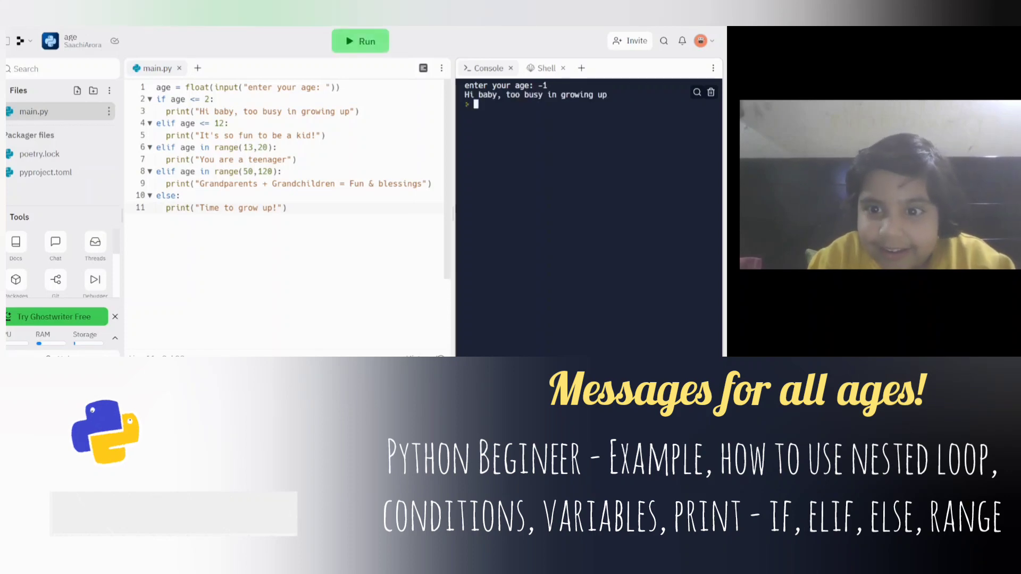
Run the program with out-of-range age 130 to get "Time to grow up!".
{"action": "left_click", "coordinate": [360, 41]}
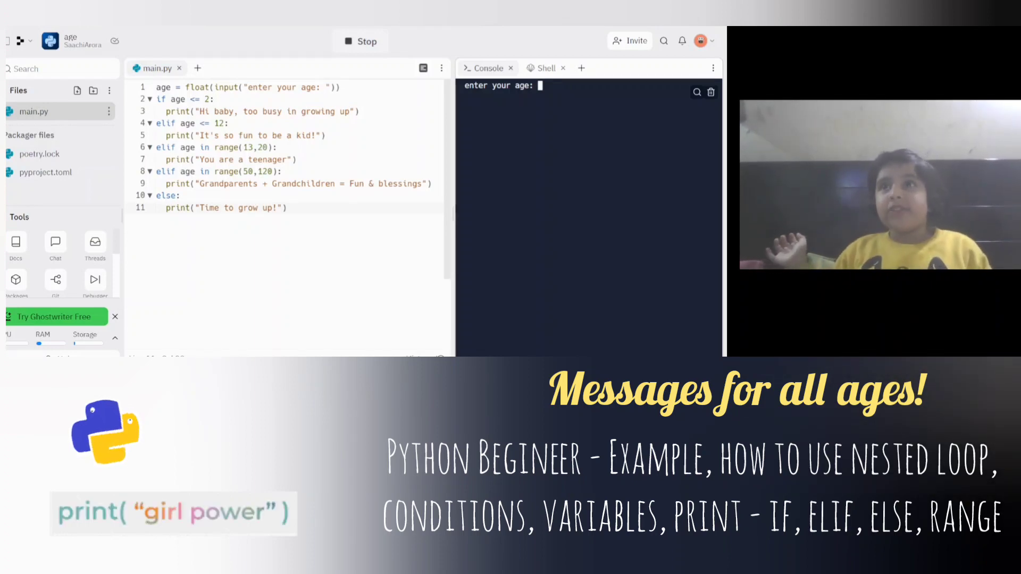
{"action": "type", "text": "130"}
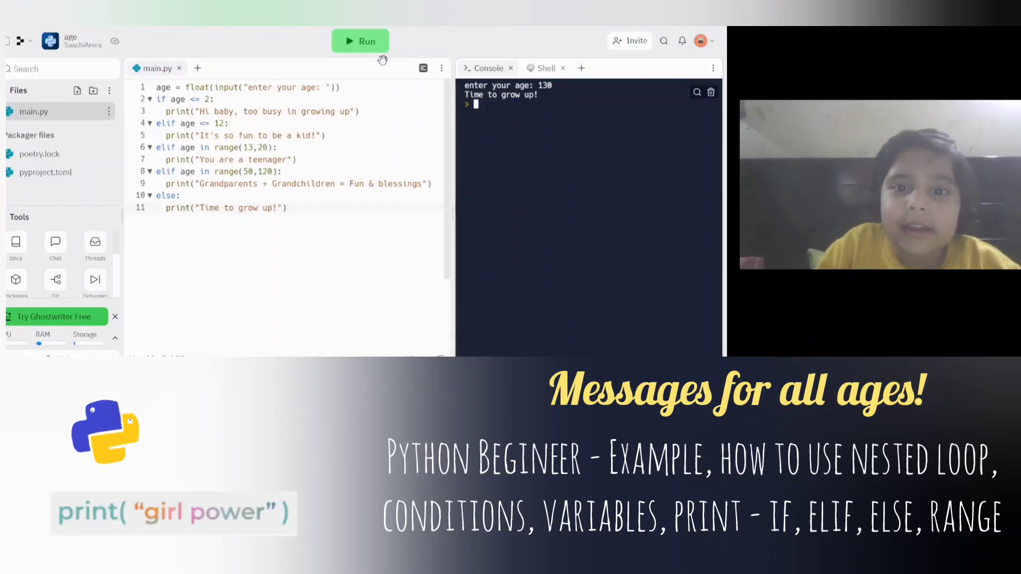
Run the program again and start entering a decimal age "5." at the prompt.
{"action": "left_click", "coordinate": [361, 41]}
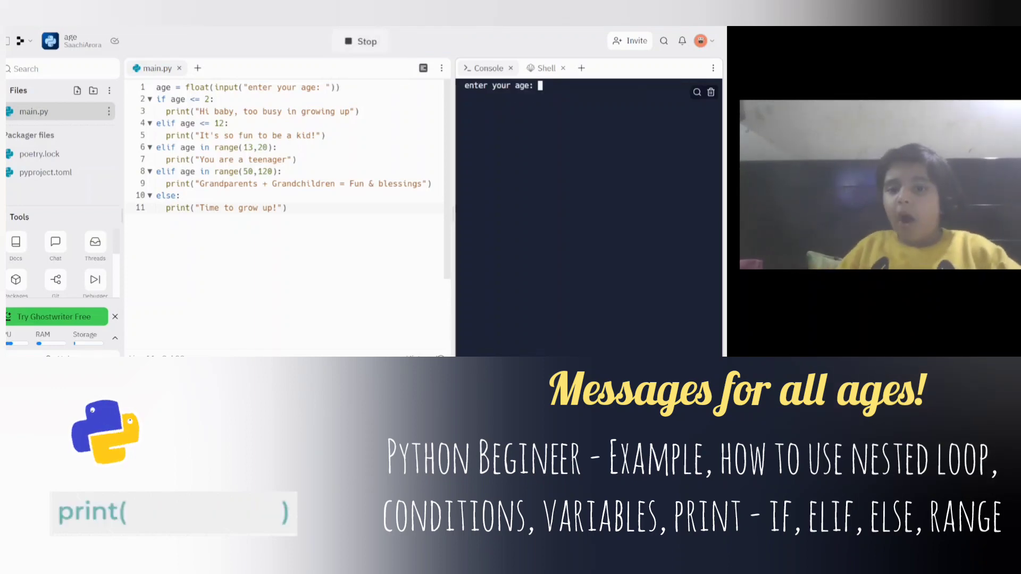
{"action": "type", "text": "8"}
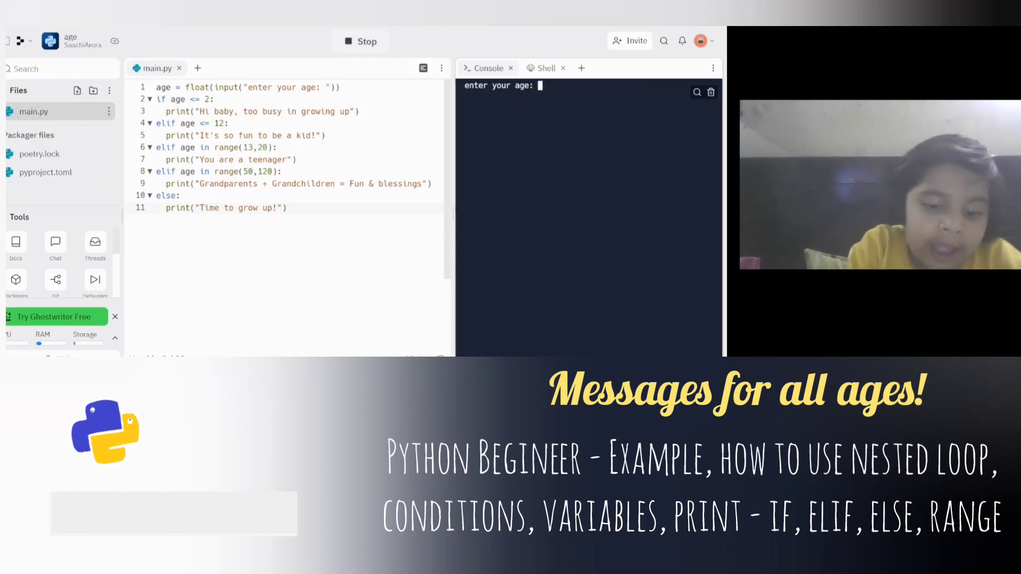
{"action": "type", "text": "5."}
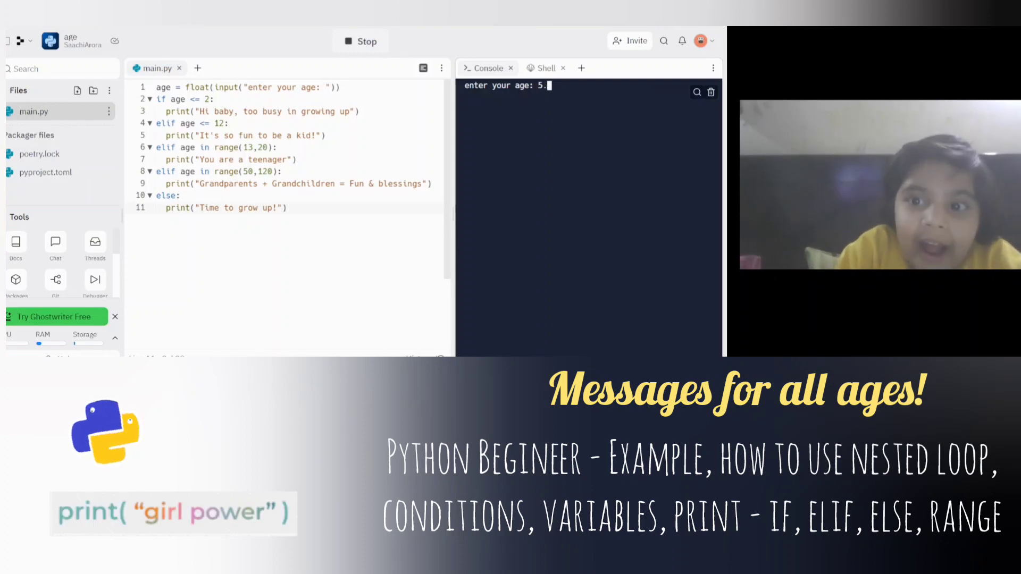